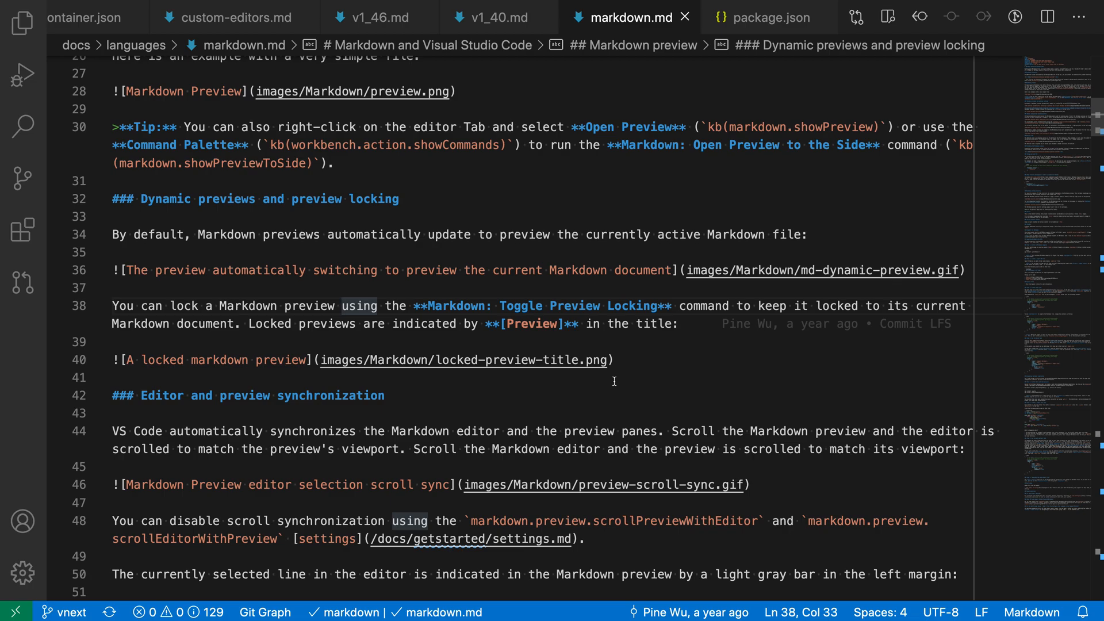
mouse_move(495, 303)
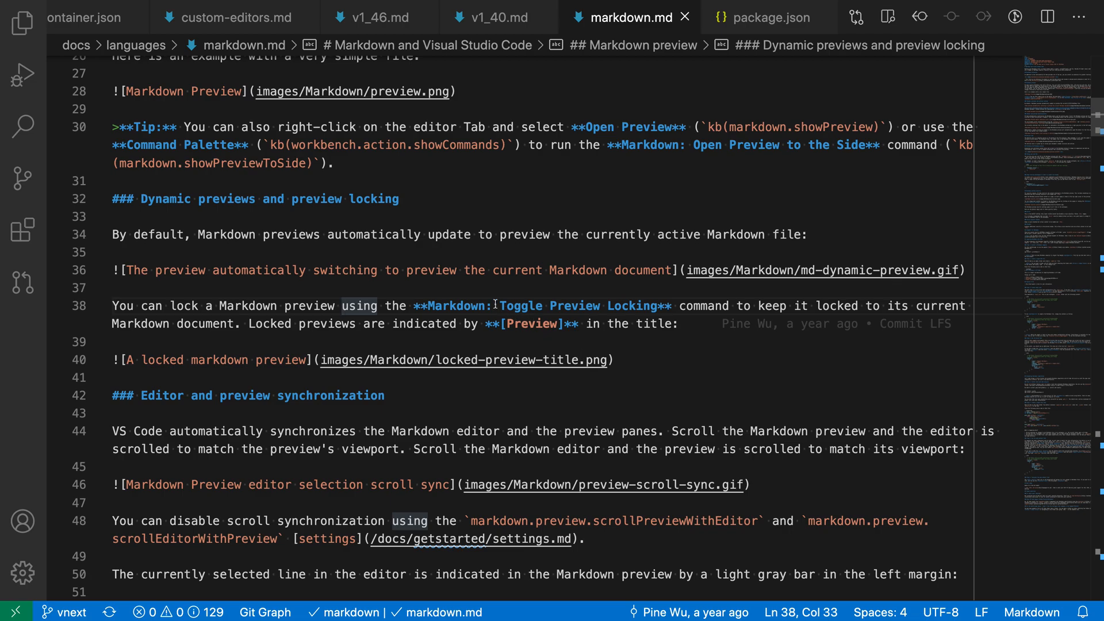
mouse_move(597, 401)
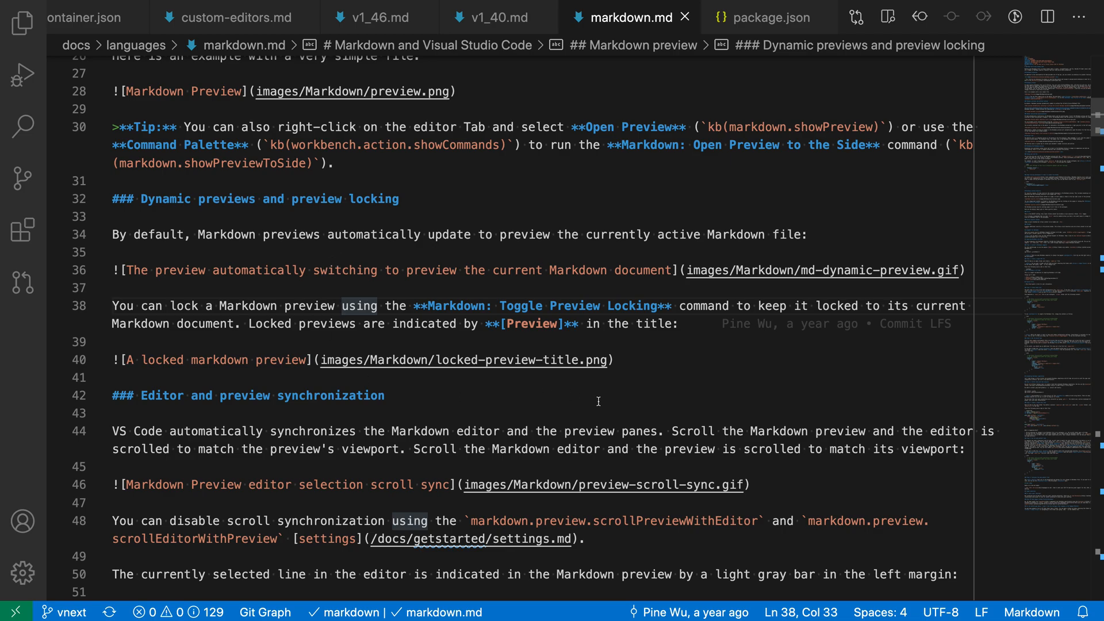
Step: Search the Command Palette for commands matching 'delete'
type("delete")
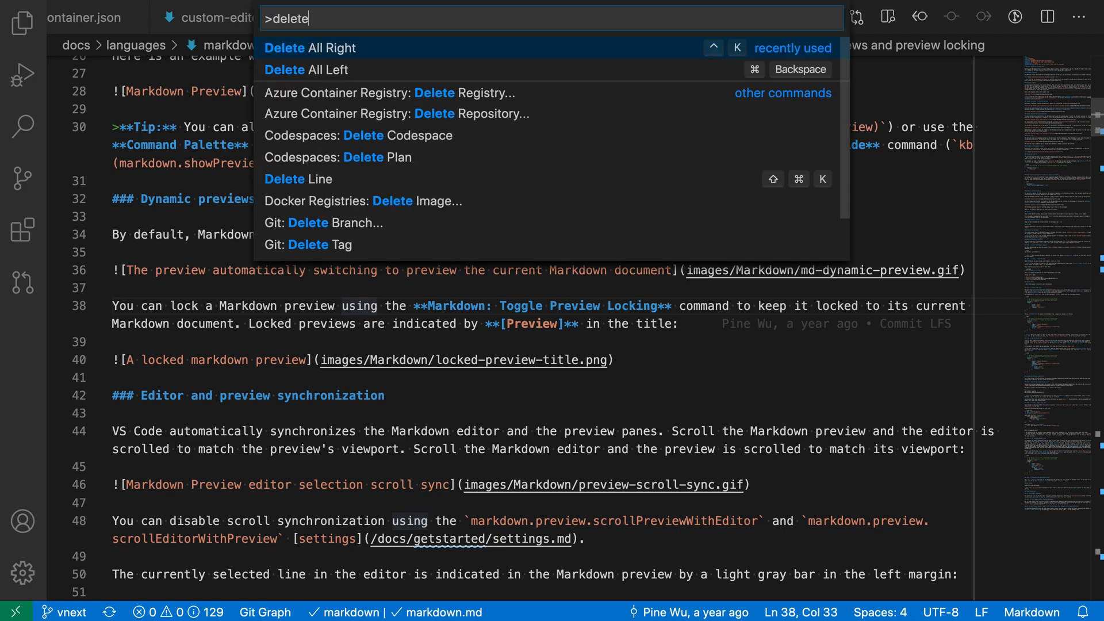
Step: Run Delete All Right to cut line 38 after "You can lock a Markdown preview"
type("all")
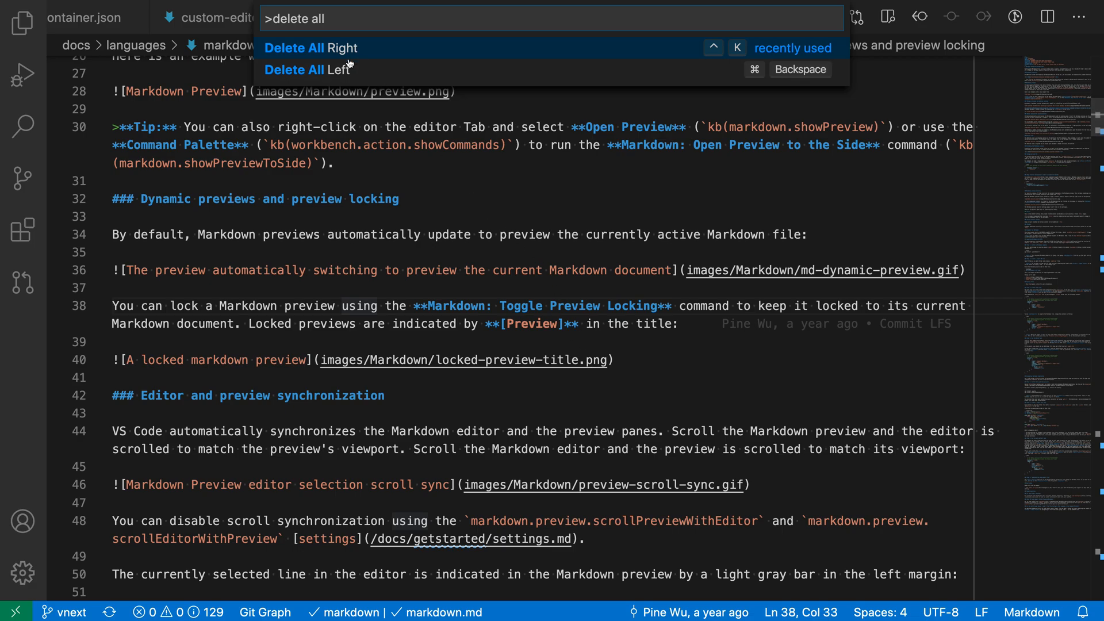
mouse_move(446, 268)
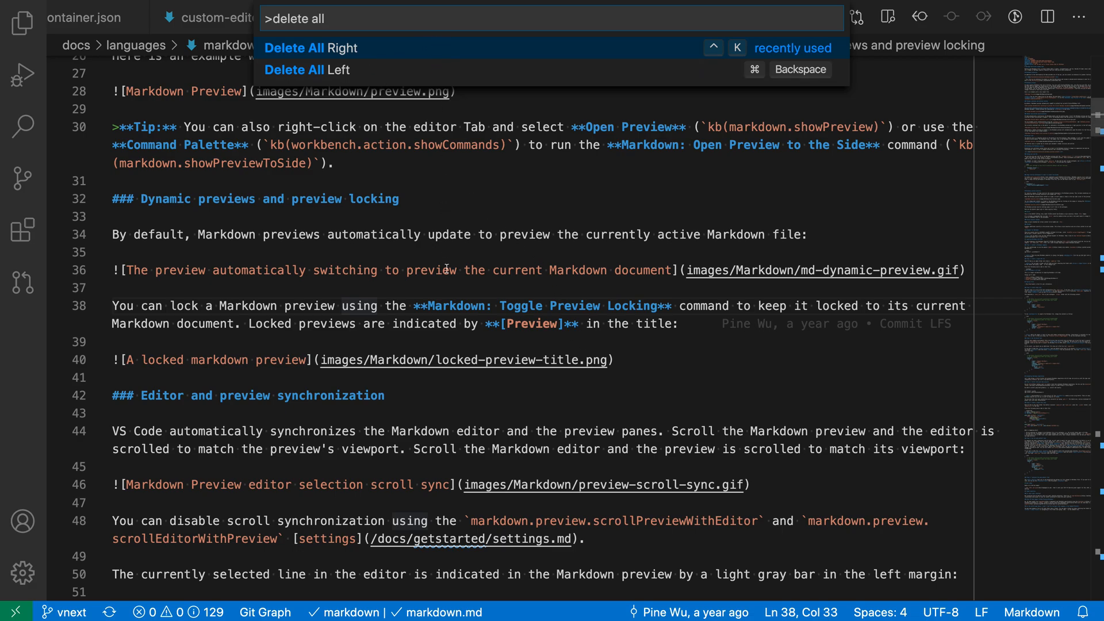
mouse_move(445, 88)
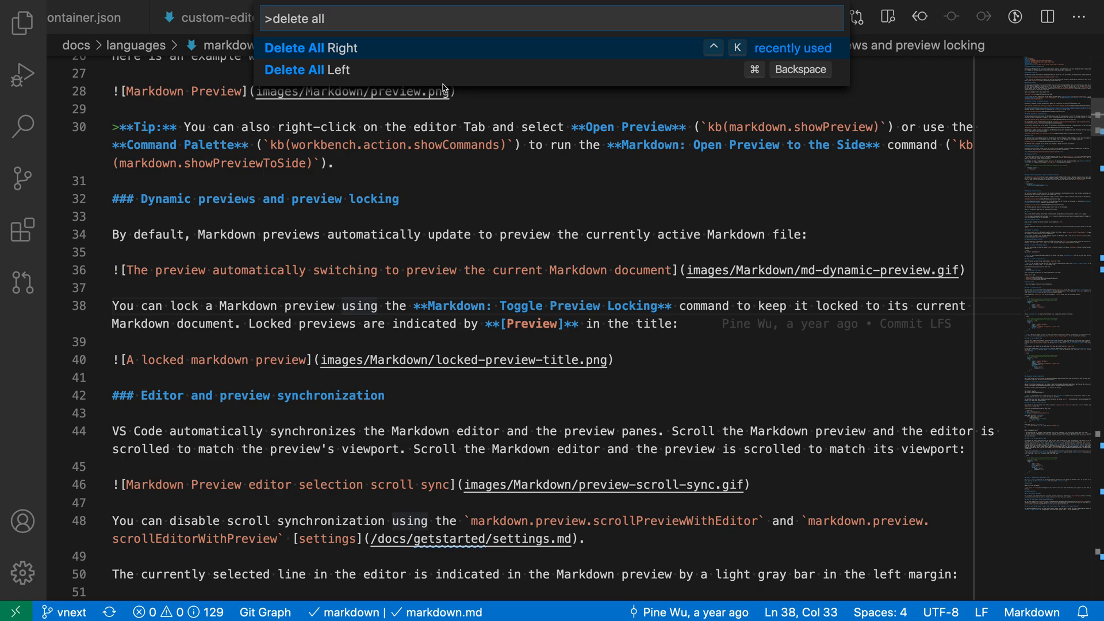
mouse_move(315, 51)
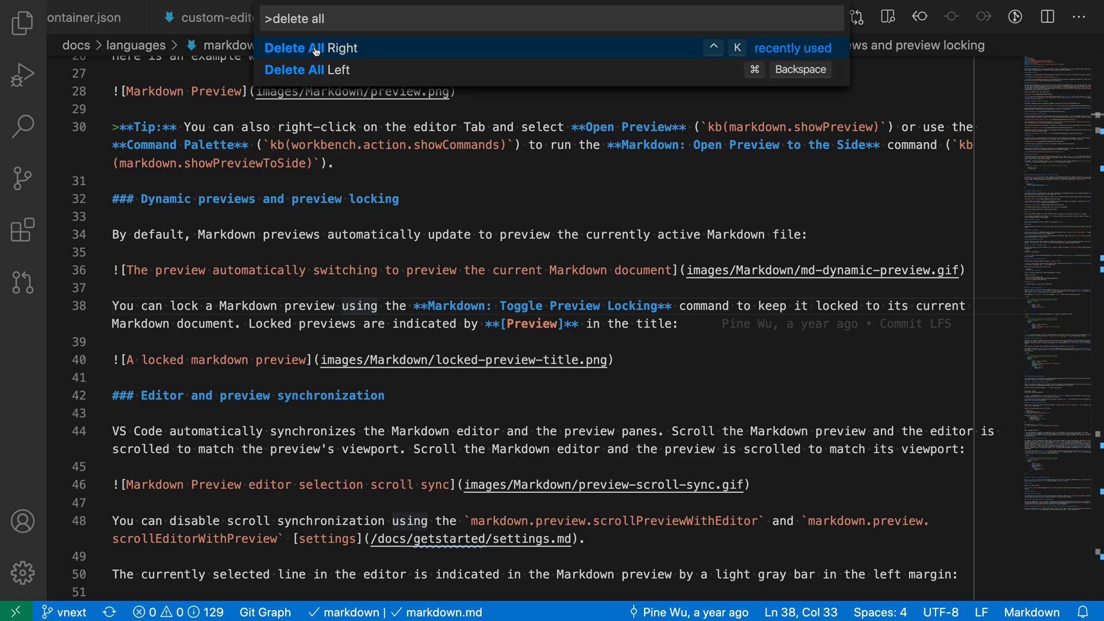
left_click(291, 49)
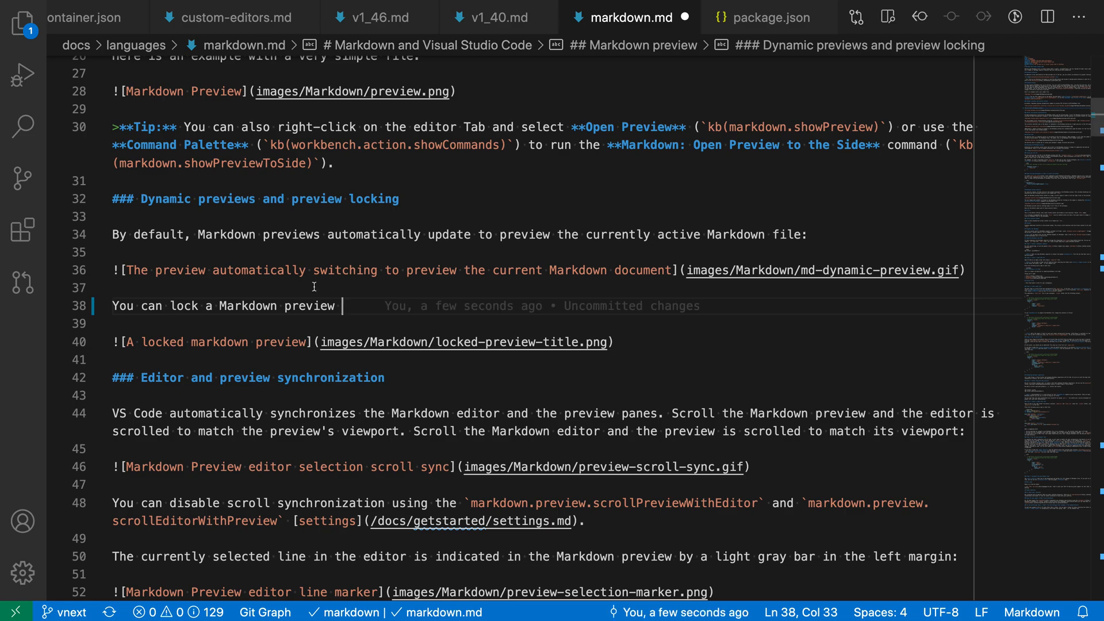
Step: Restore line 38's Toggle Preview Locking text, then search Quick Open for 'pack'
type("using the **Markdown: Toggle Preview Locking** command to keep it locked to its current Markdown document. Locked previews are indicated by **[Preview]** in the title:")
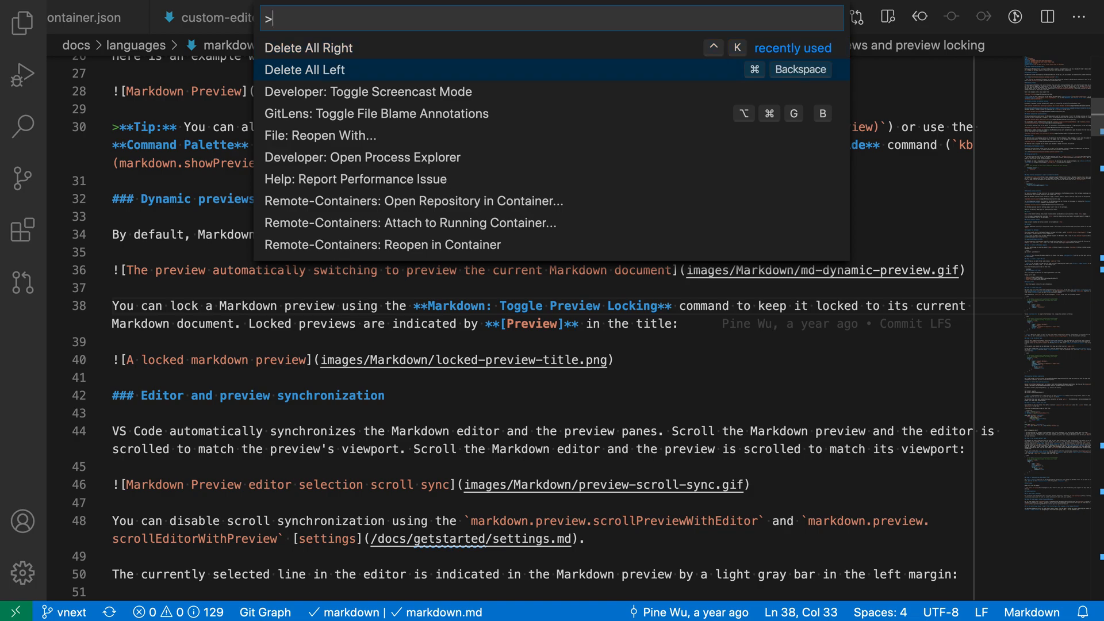
left_click(303, 69)
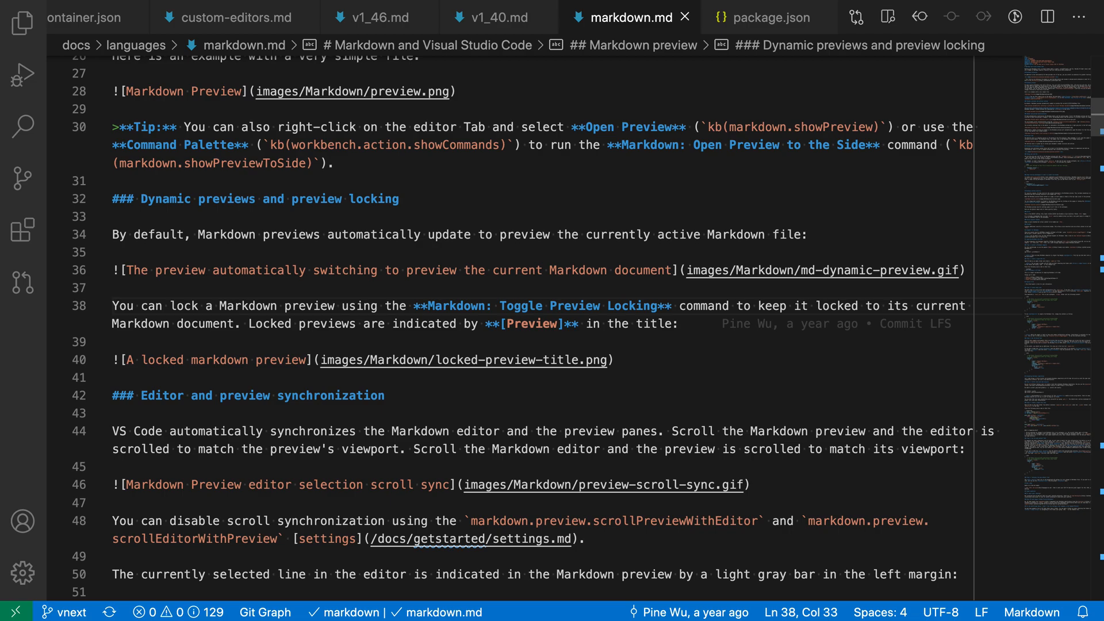
type("pack")
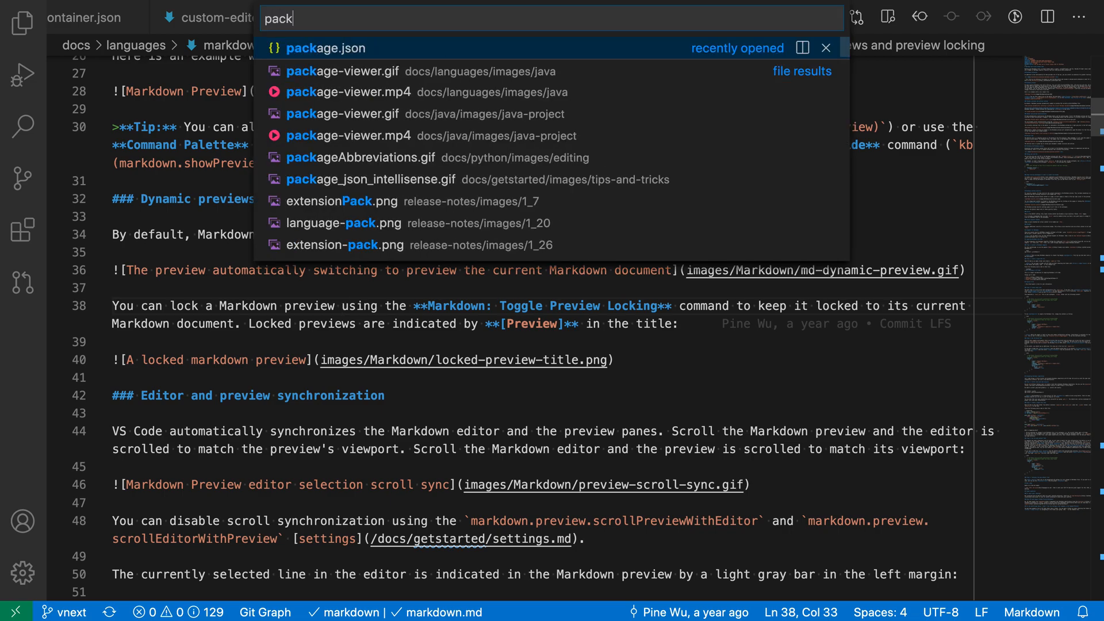
Step: In package.json set gulp, husky, lint-staged and shelljs devDependencies to "*", removing the stray comma
left_click(325, 48)
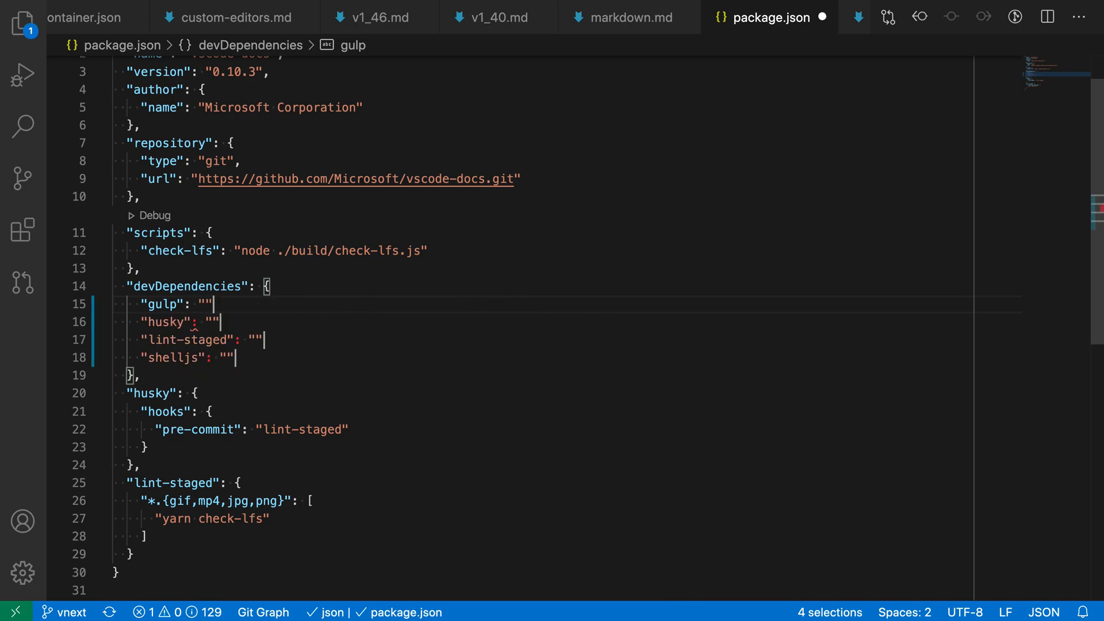
type("*")
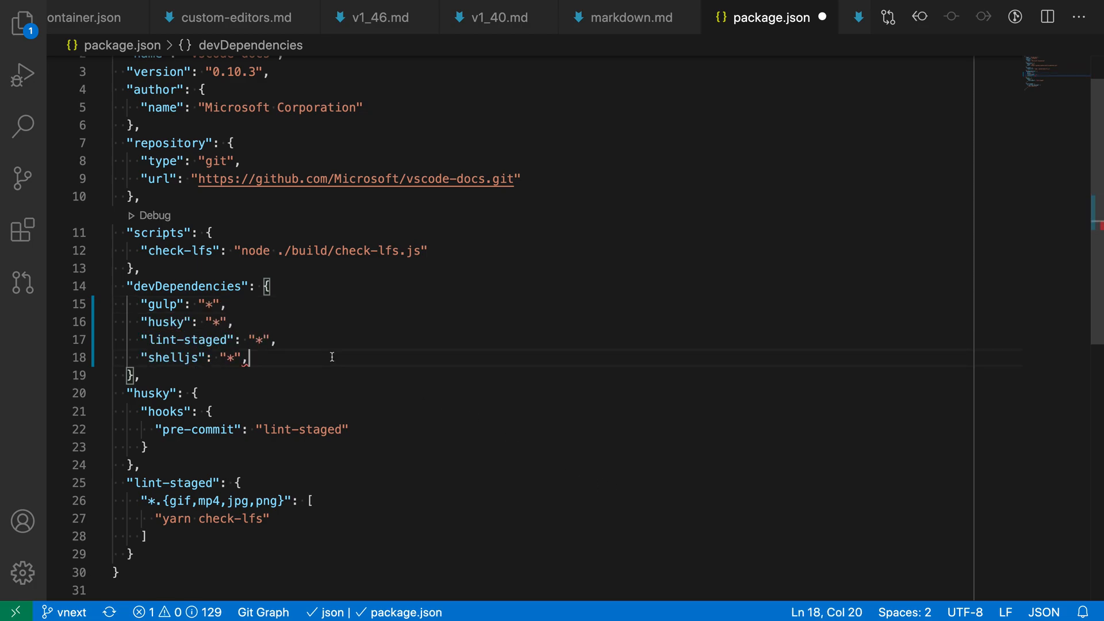
key("Backspace")
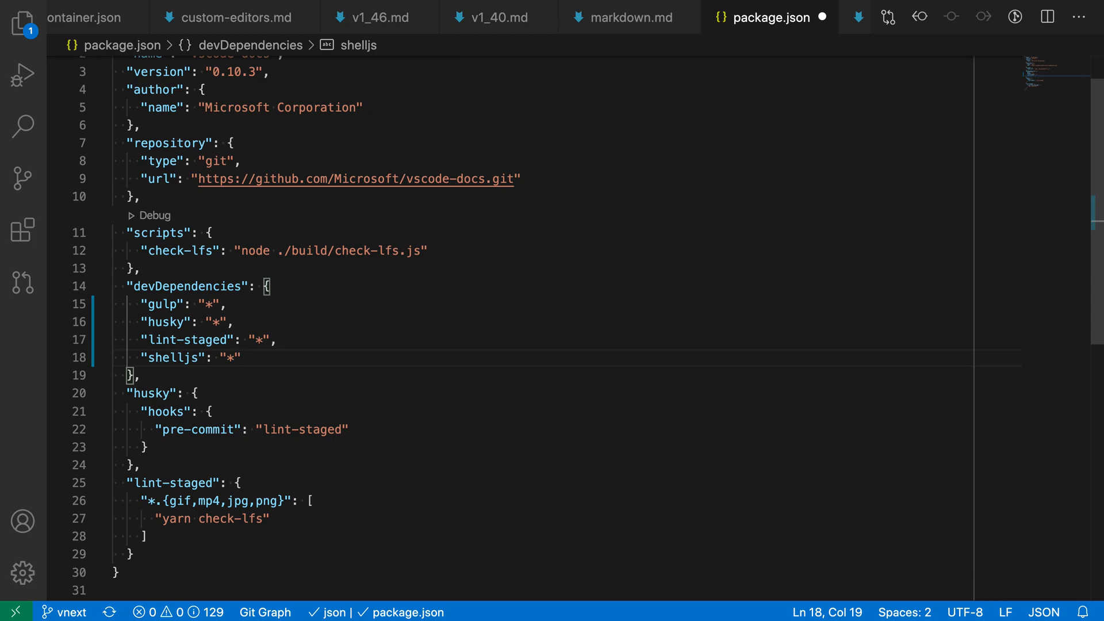